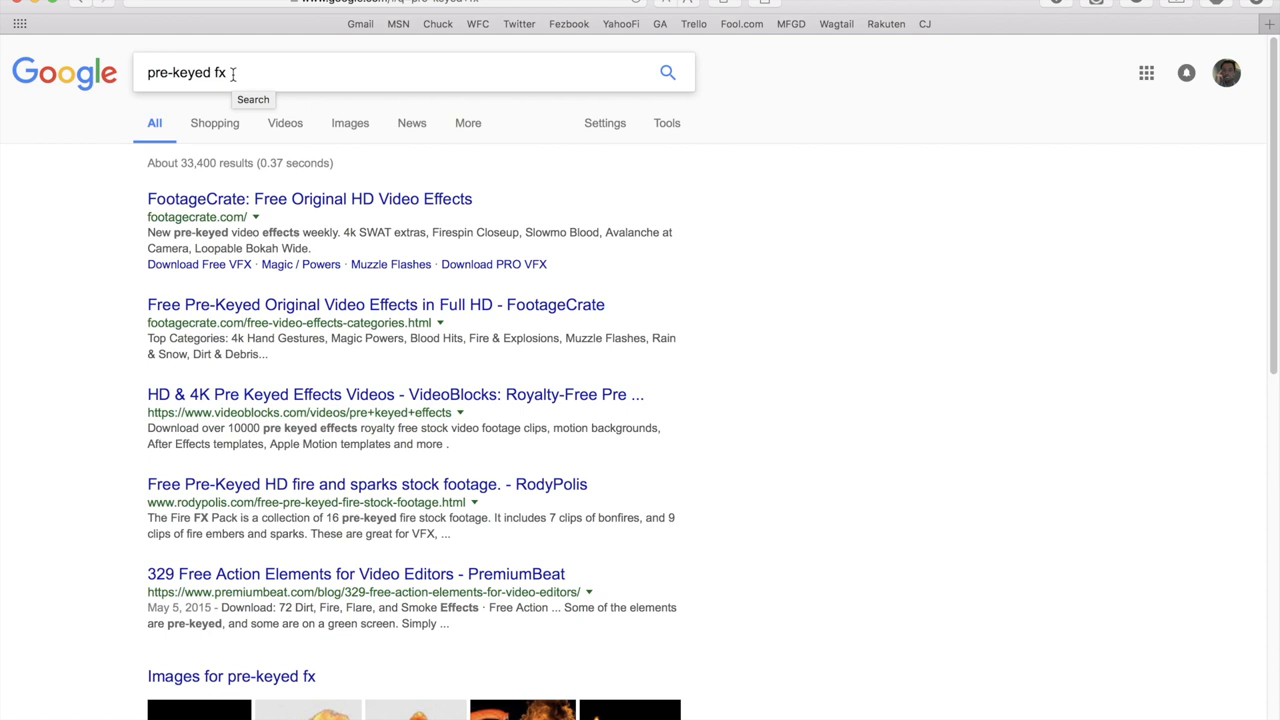
mouse_move(255, 204)
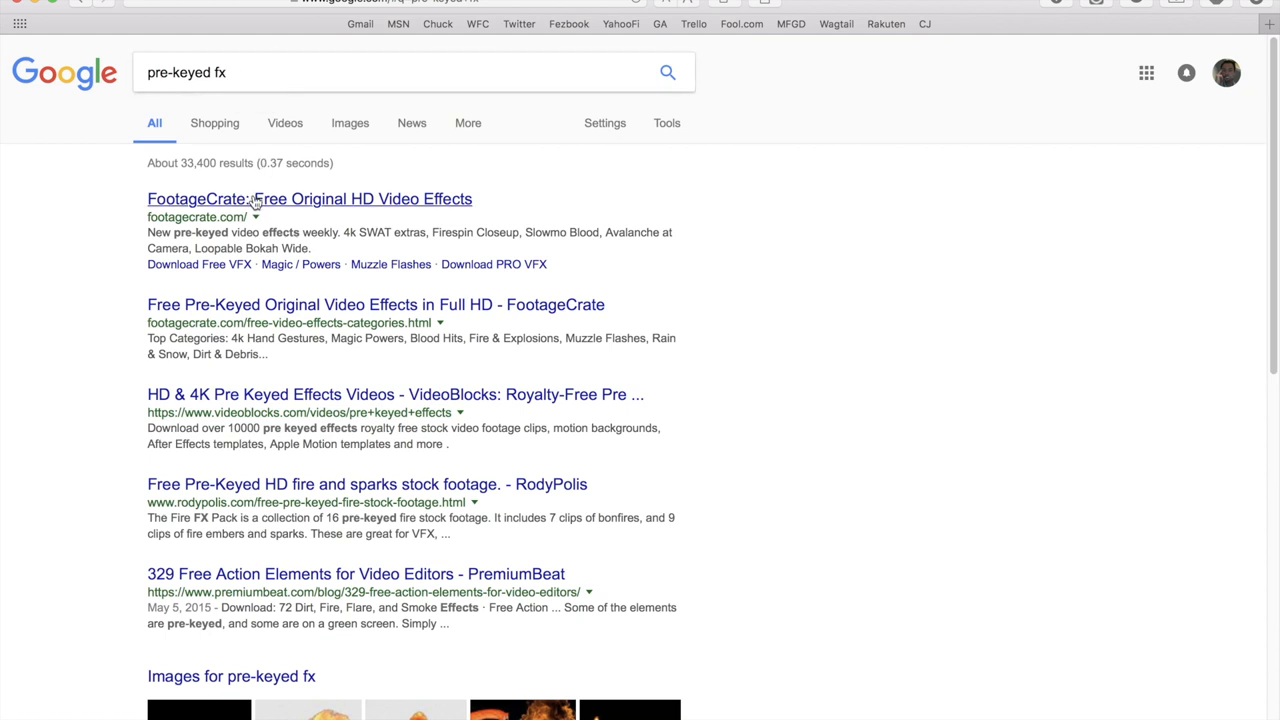
Open the 'FootageCrate: Free Original HD Video Effects' site from the Google results.
click(309, 198)
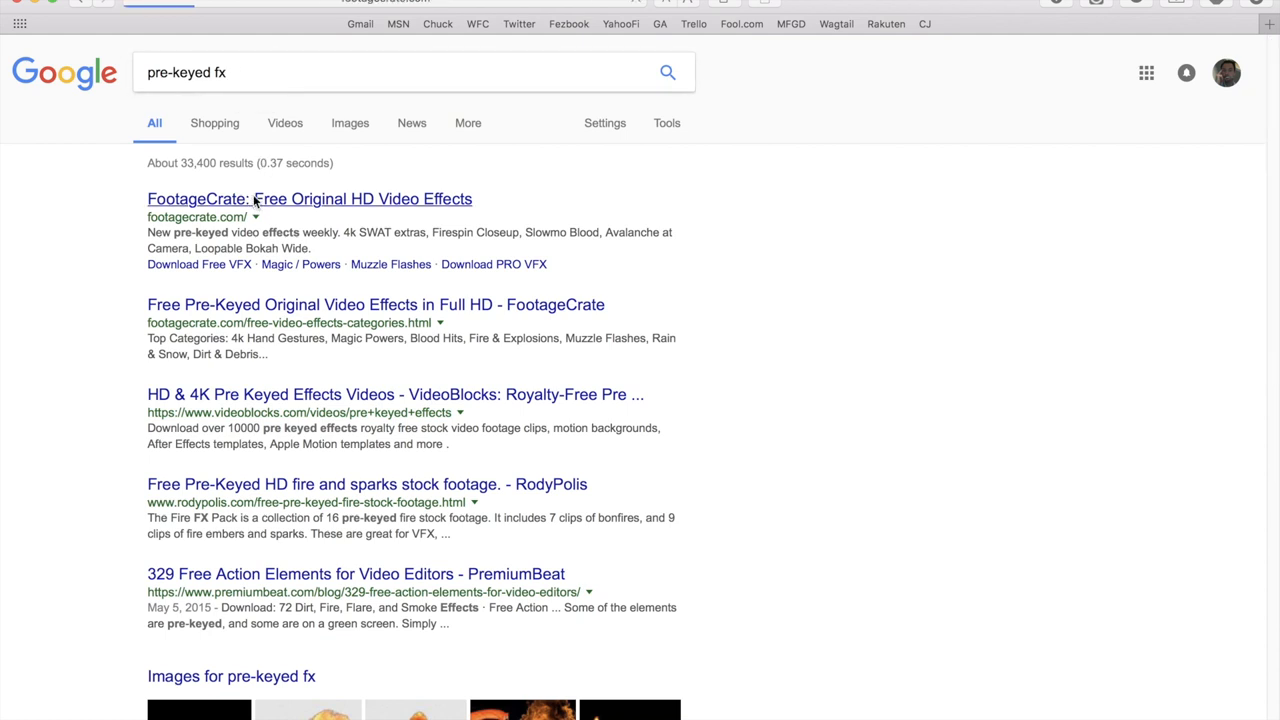
click(309, 198)
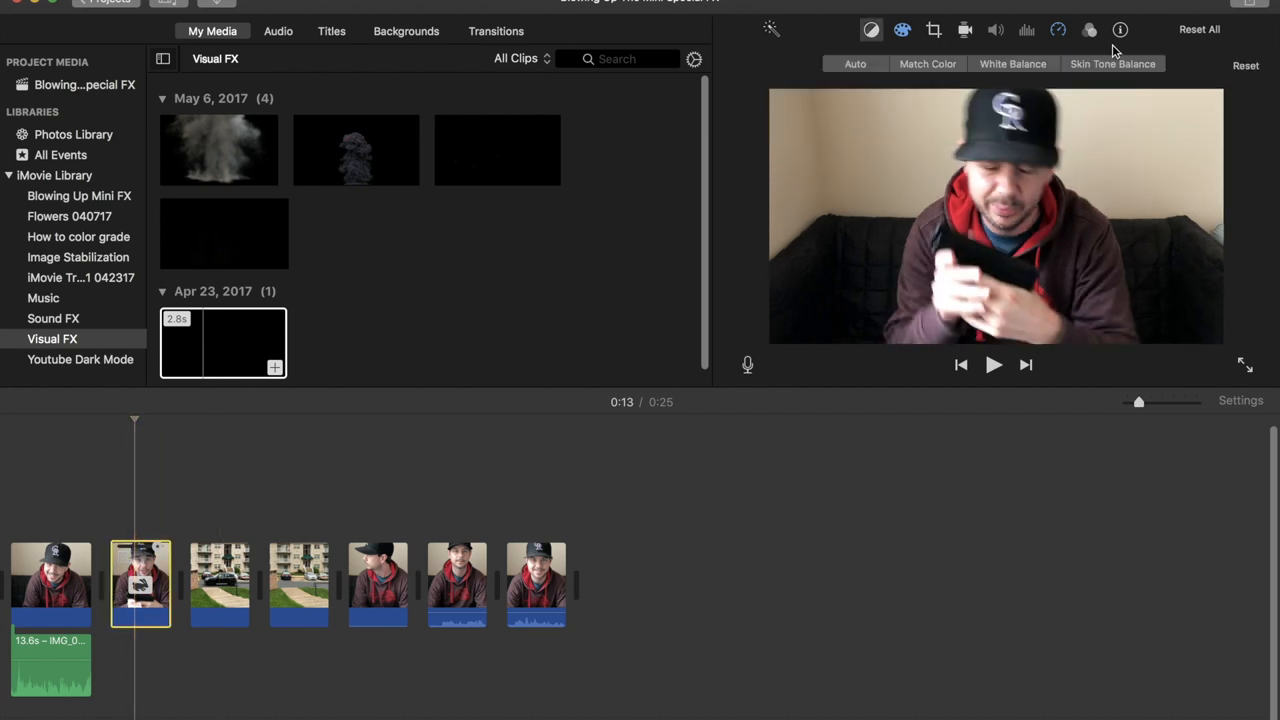
Set the gunshot clip's speed to Fast at 2x.
click(1058, 29)
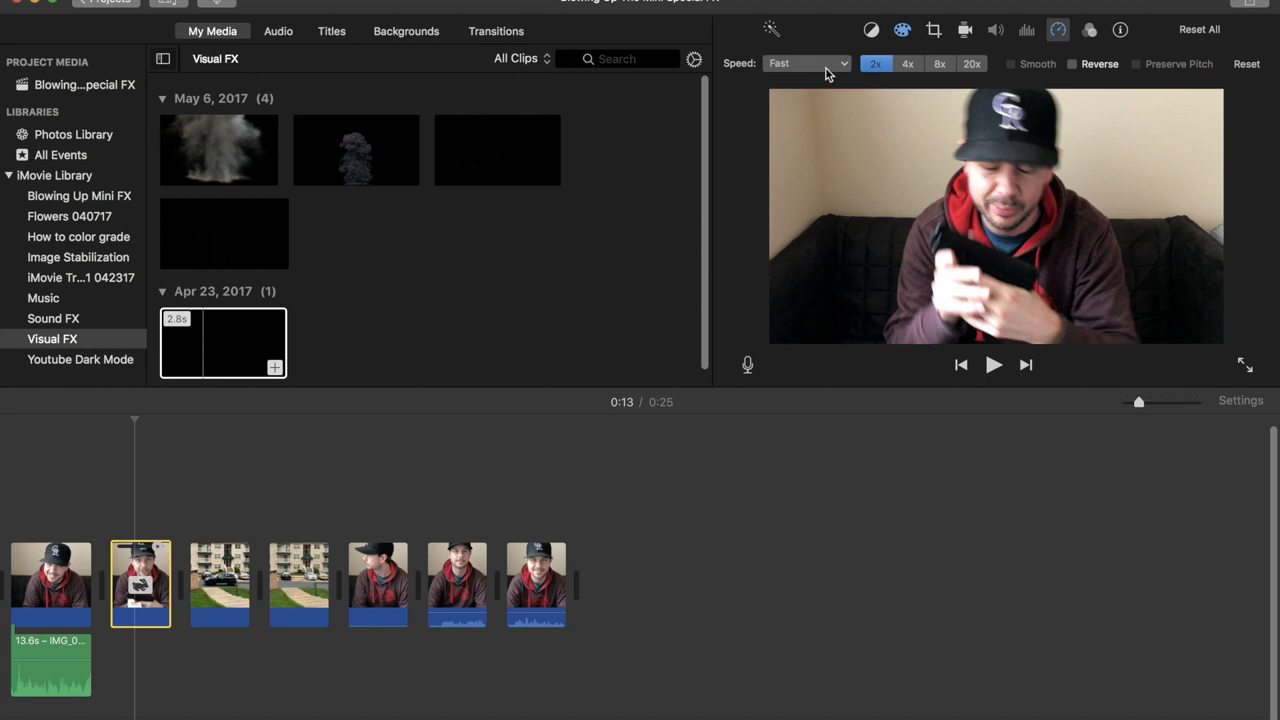
click(806, 63)
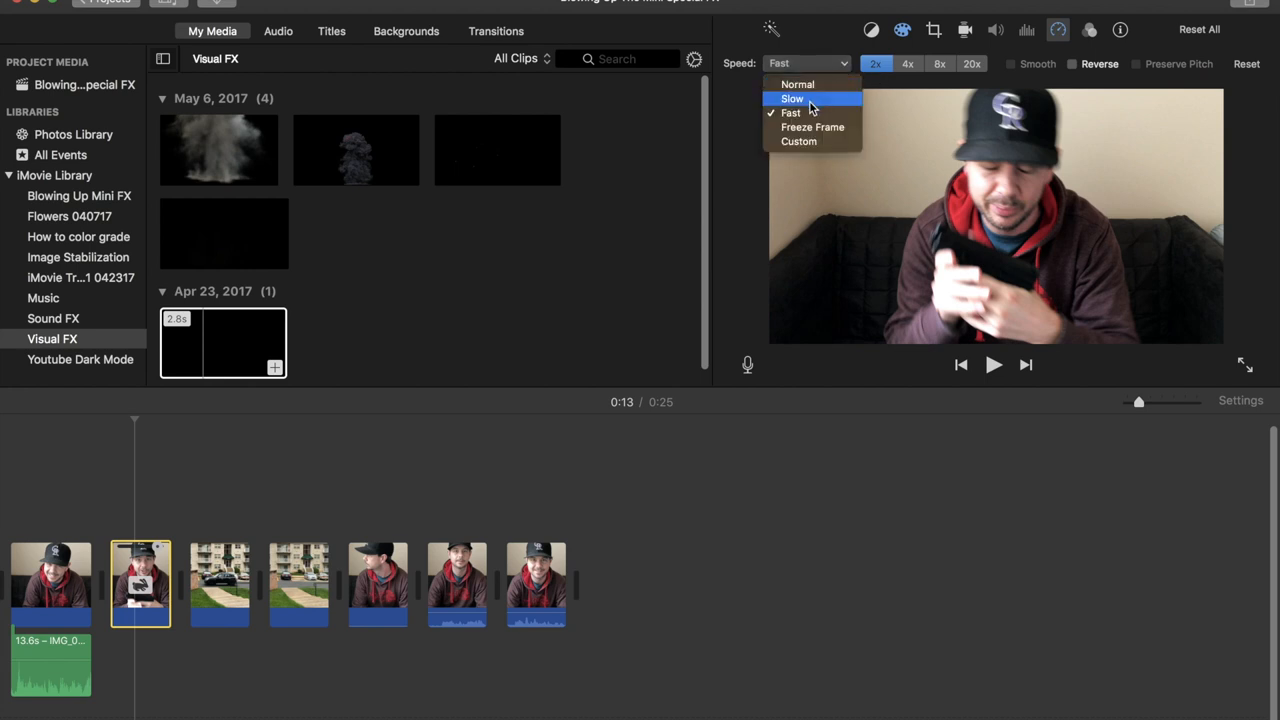
click(875, 63)
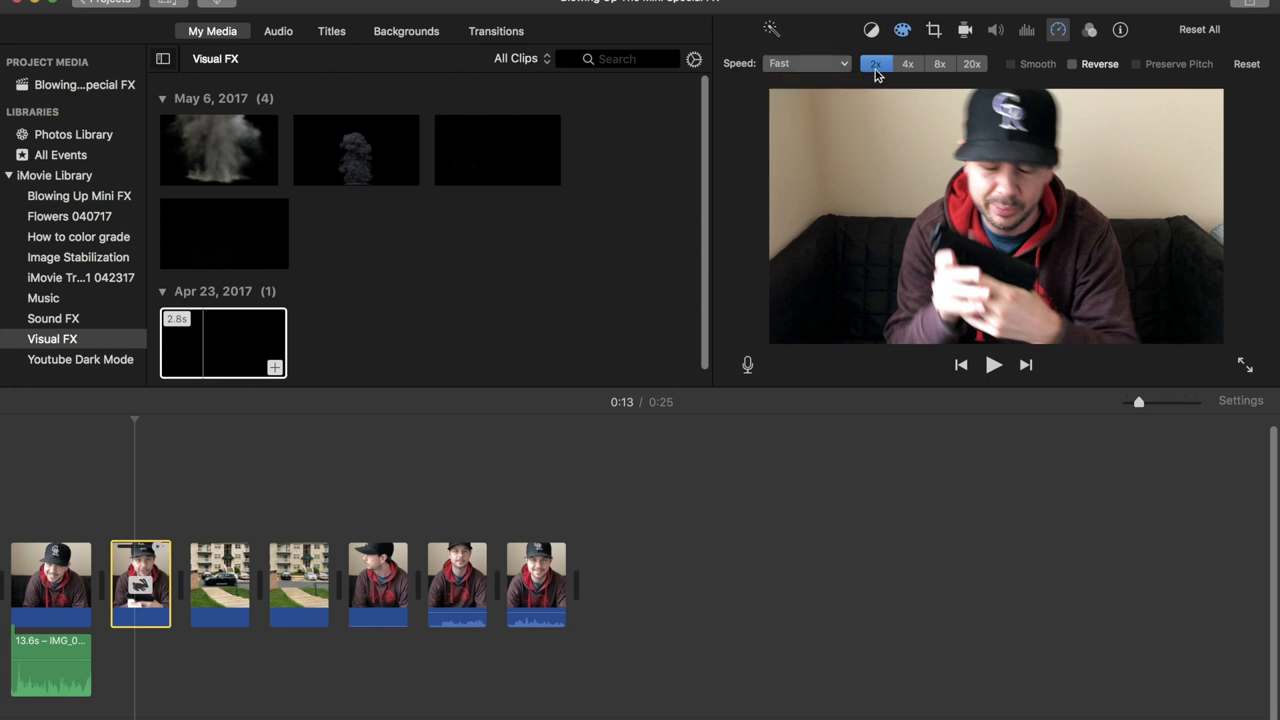
mouse_move(874, 63)
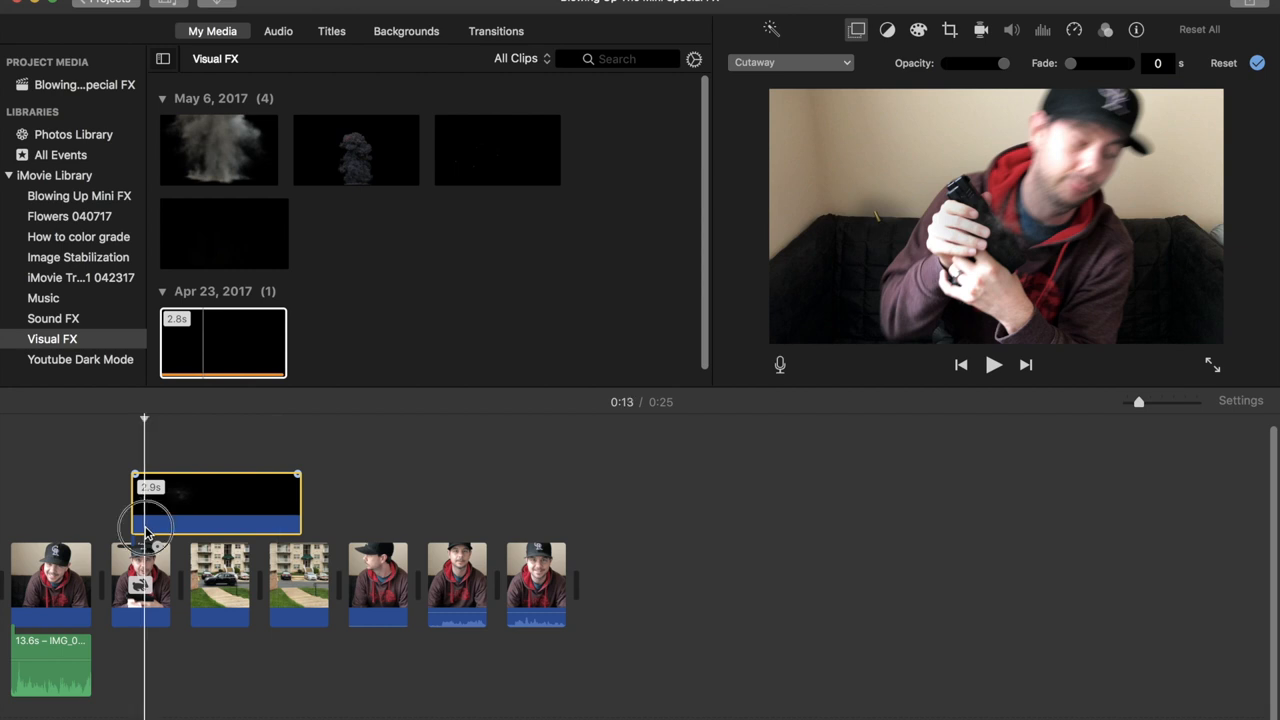
Make the muzzle-flash overlay a Picture in Picture inset beside the gun.
click(790, 62)
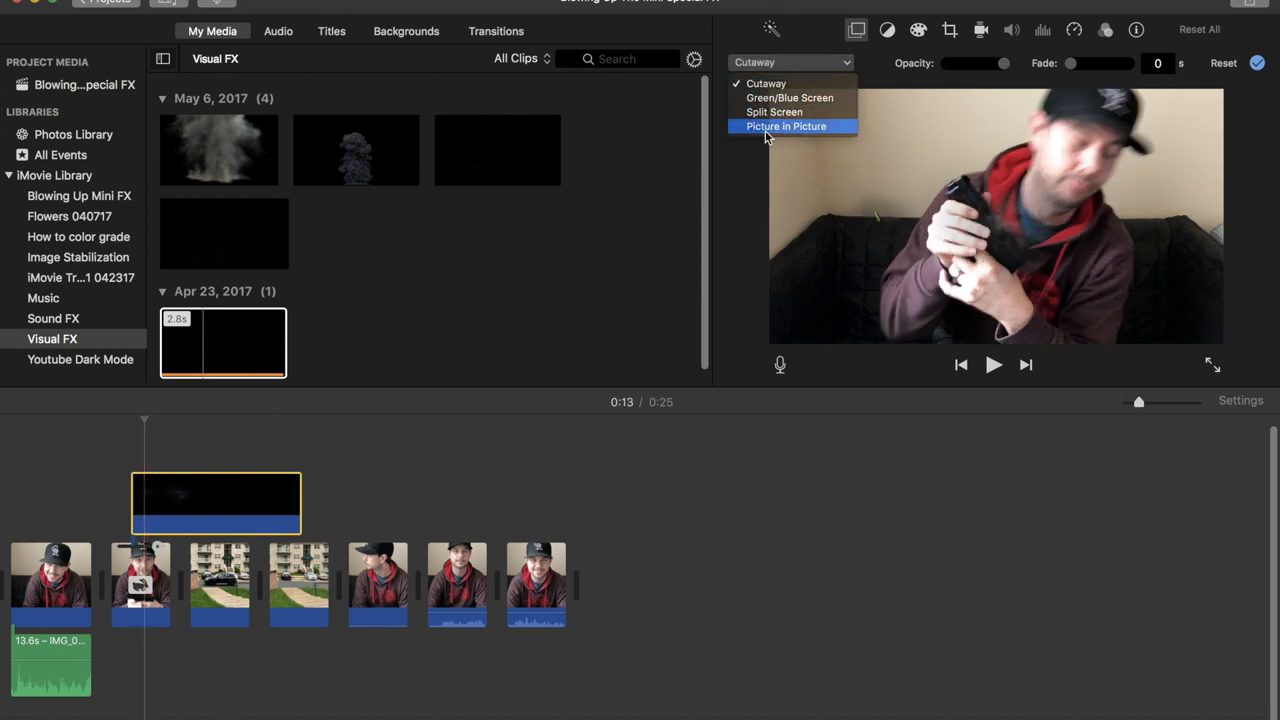
click(786, 126)
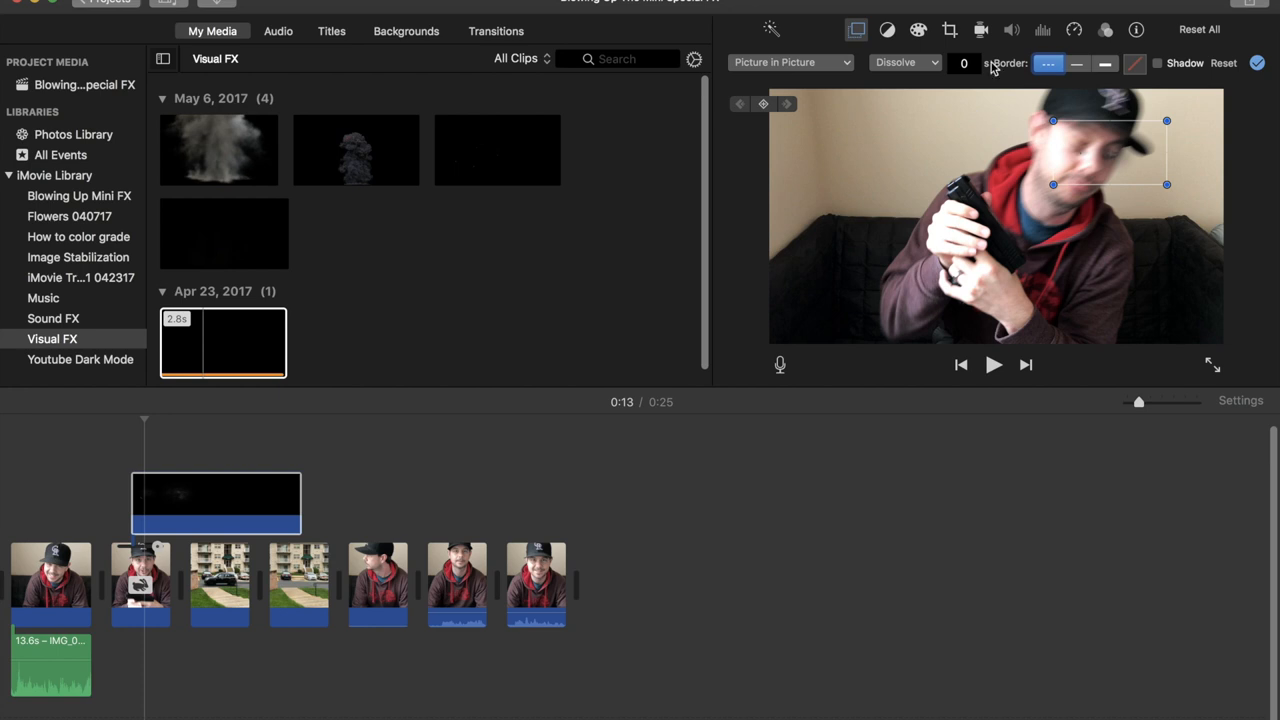
mouse_move(1087, 150)
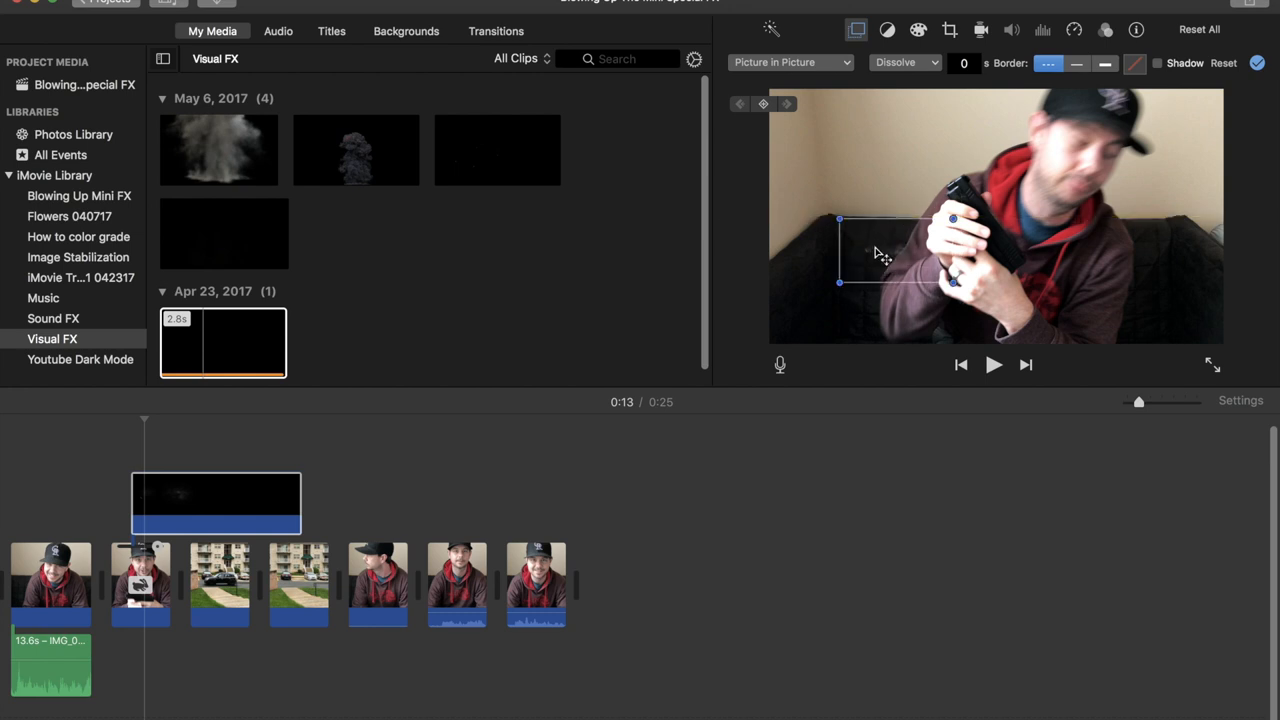
click(1105, 29)
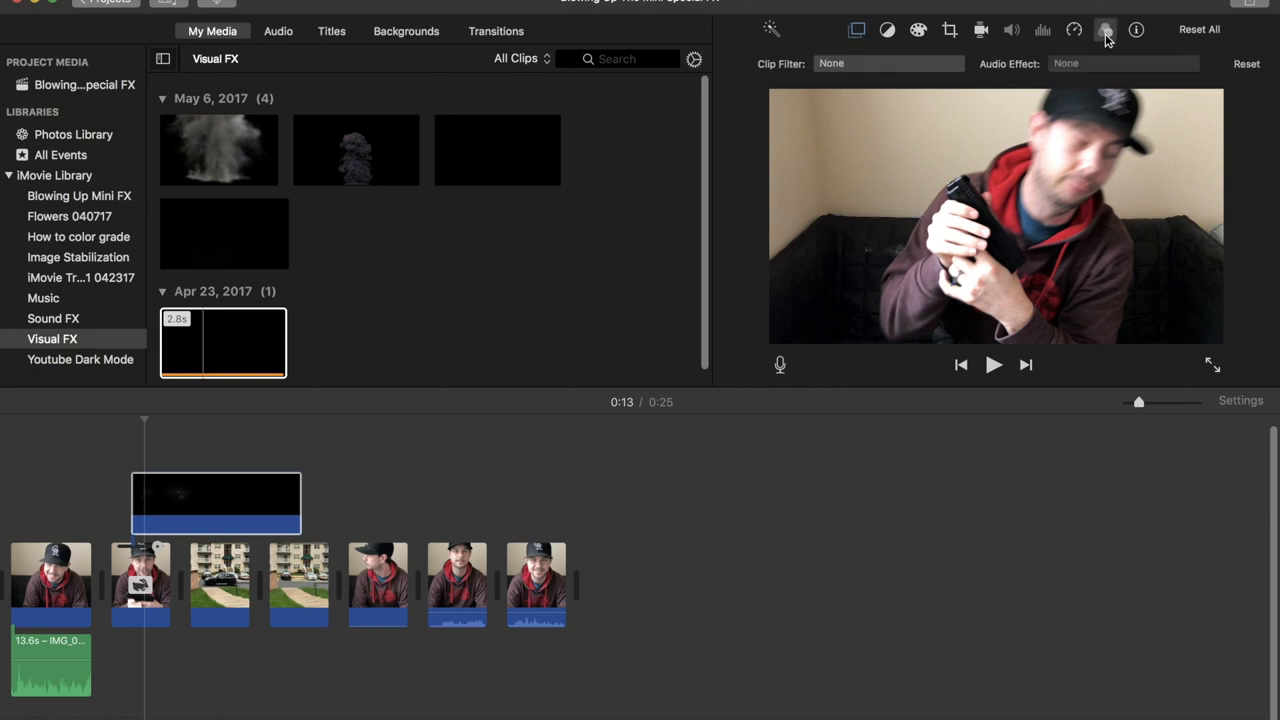
mouse_move(1103, 44)
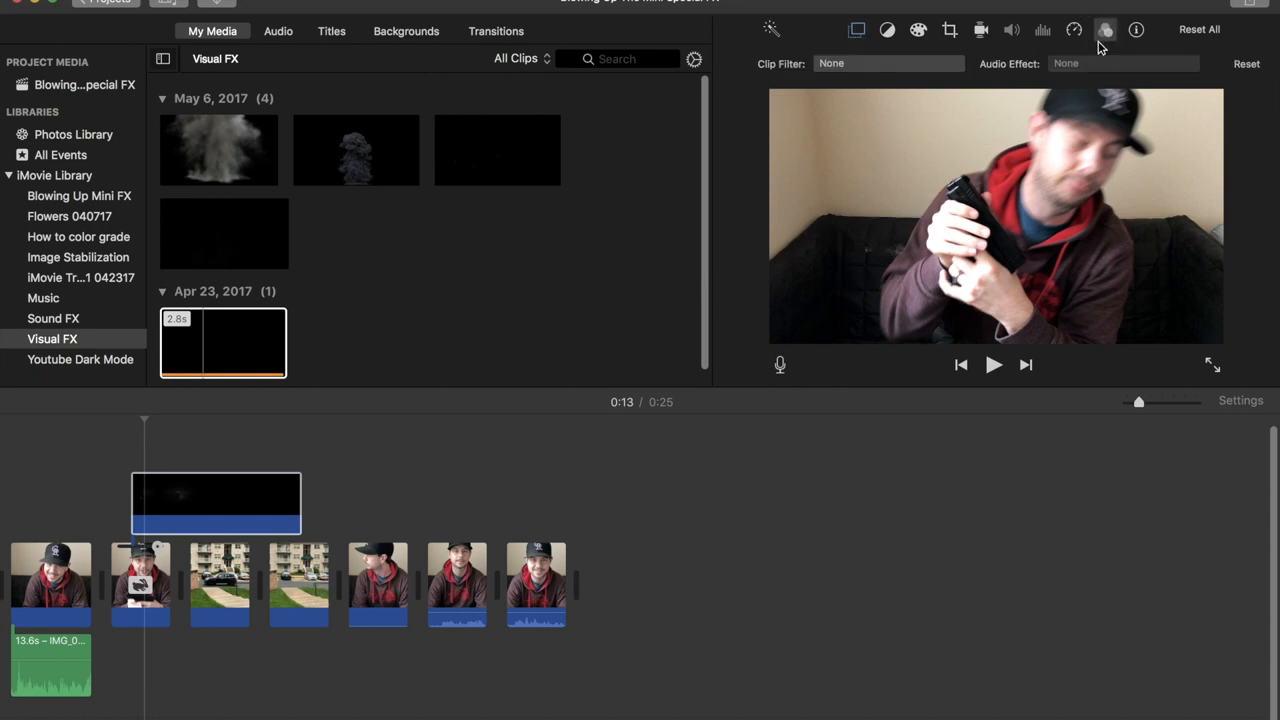
Apply the Flipped clip filter to the muzzle-flash overlay.
click(888, 63)
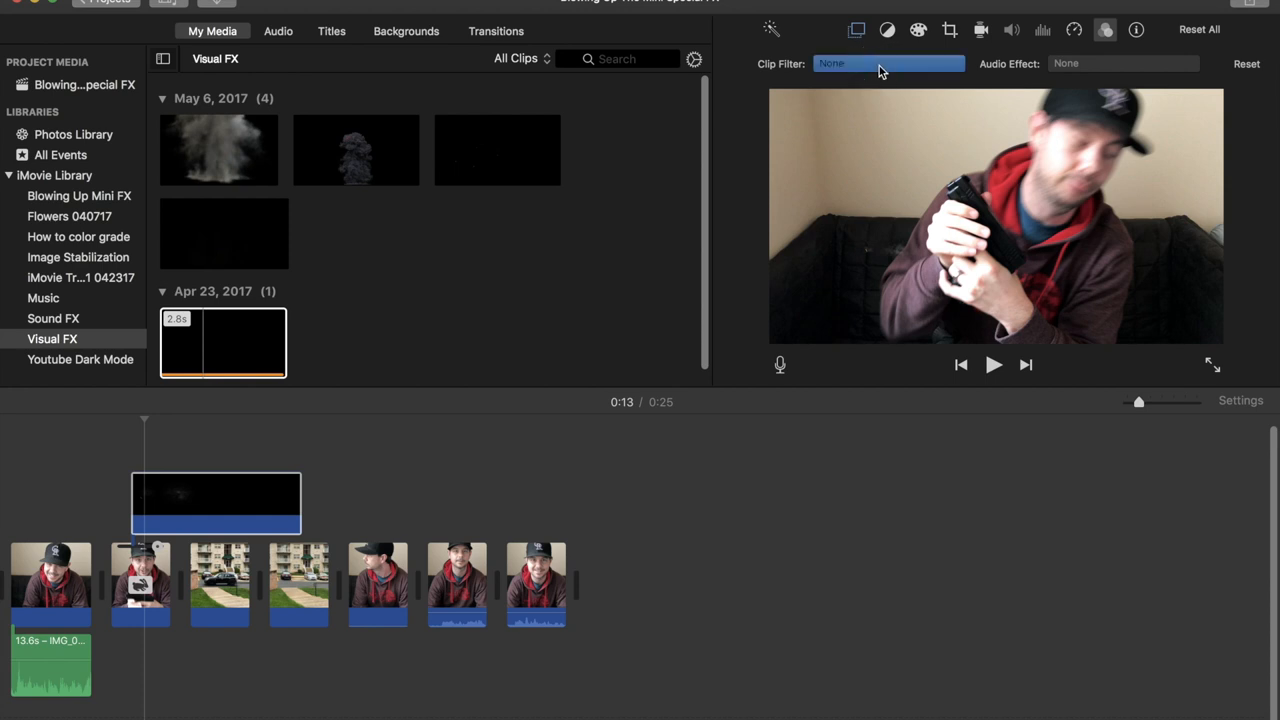
click(888, 63)
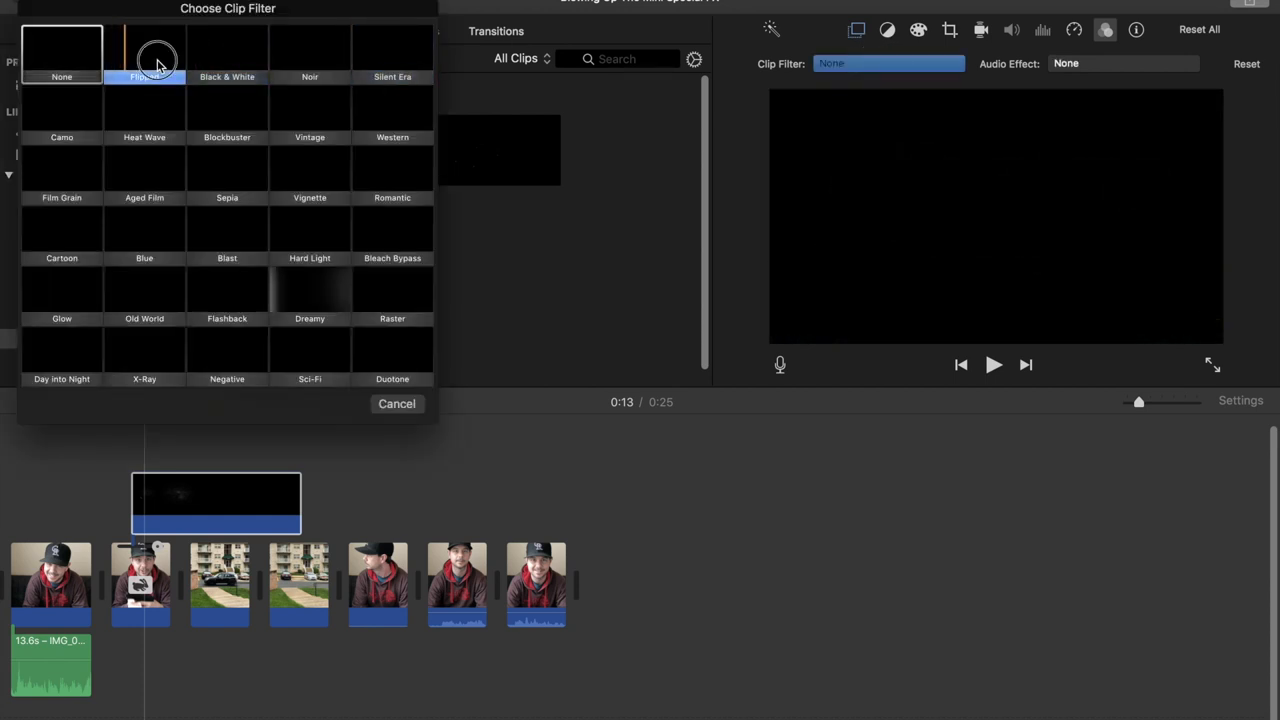
click(144, 55)
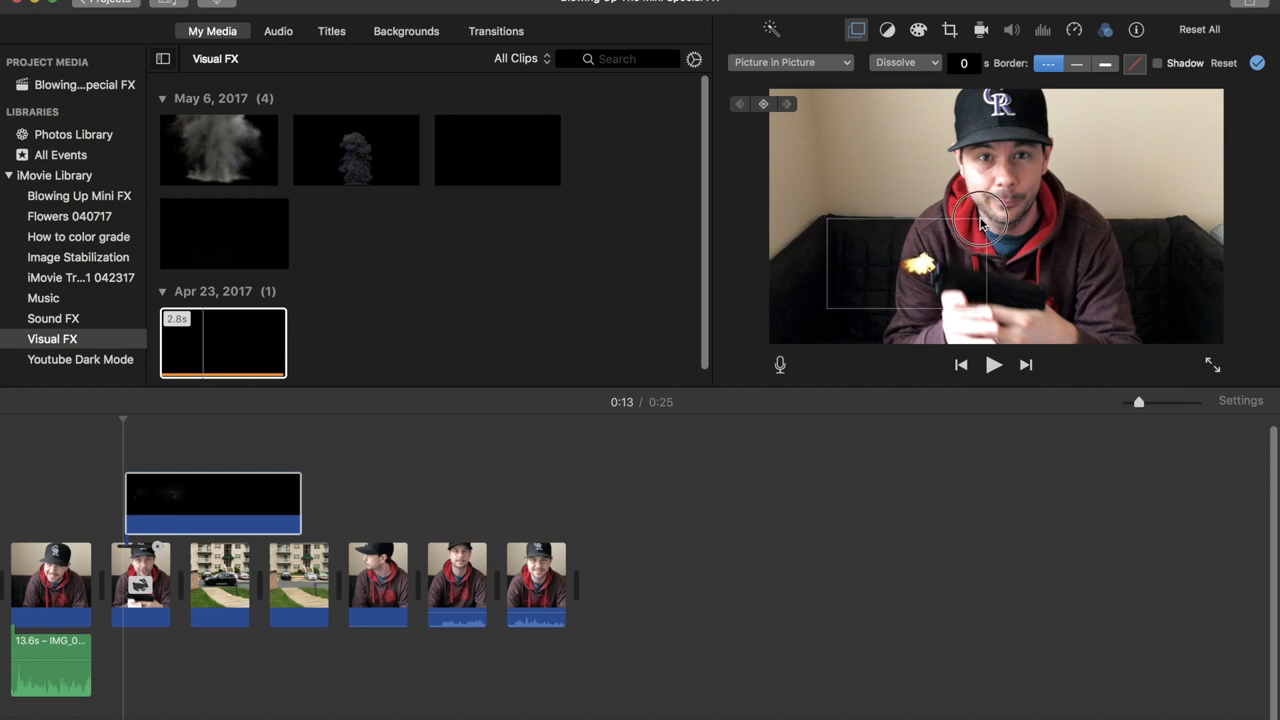
Trim the overlay's right edge to leave a brief flash above the gunshot clip.
drag(975, 215, 920, 270)
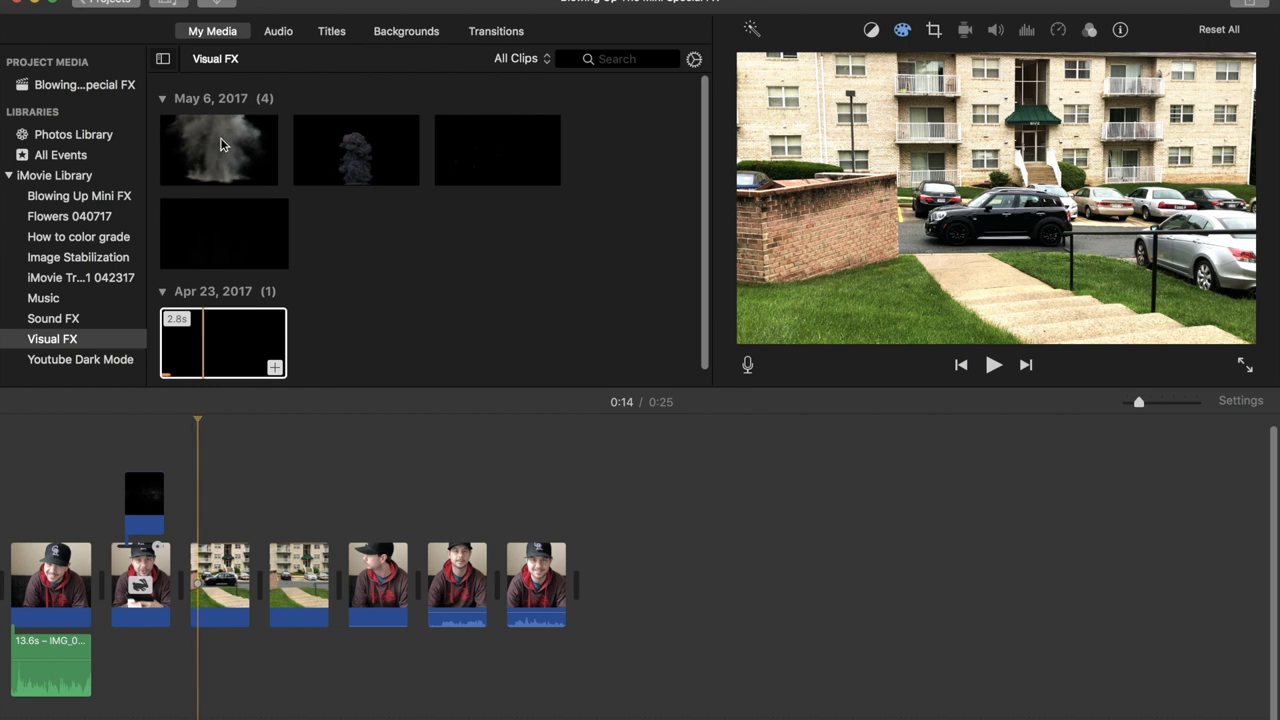
Drop the Visual FX fire clip above the parking-lot shot as a Picture in Picture overlay.
click(356, 150)
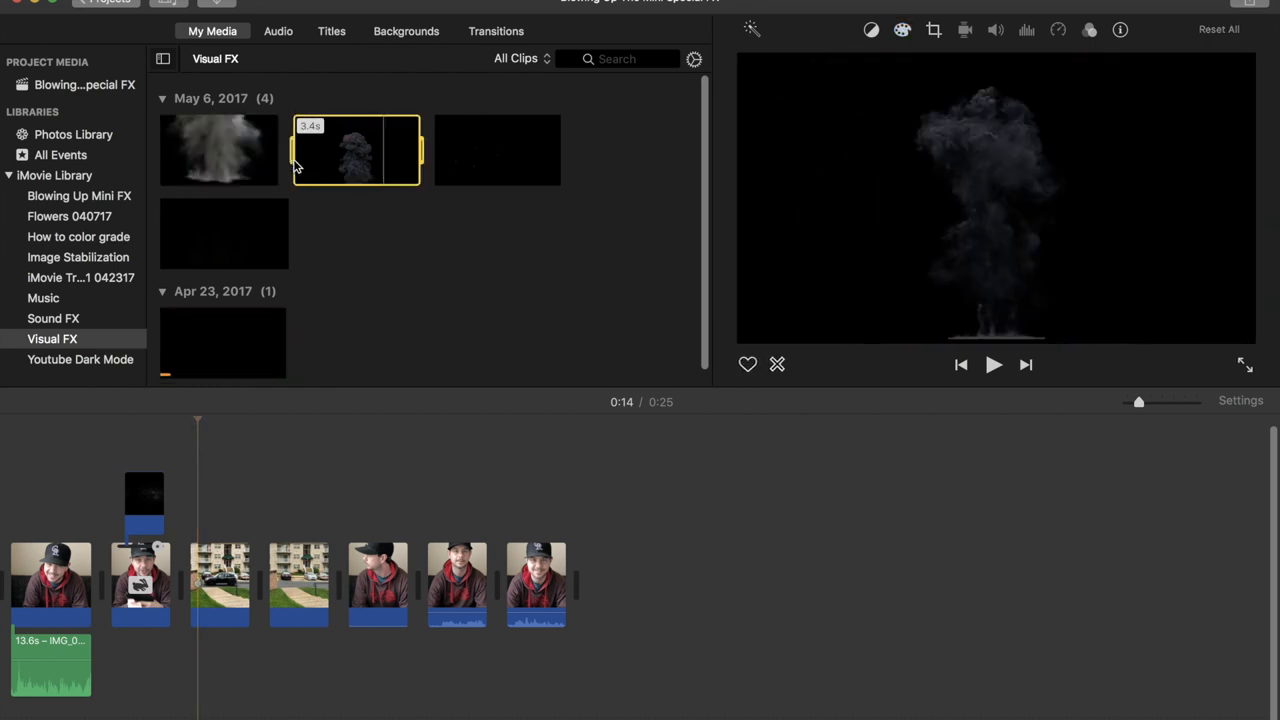
drag(355, 150, 285, 390)
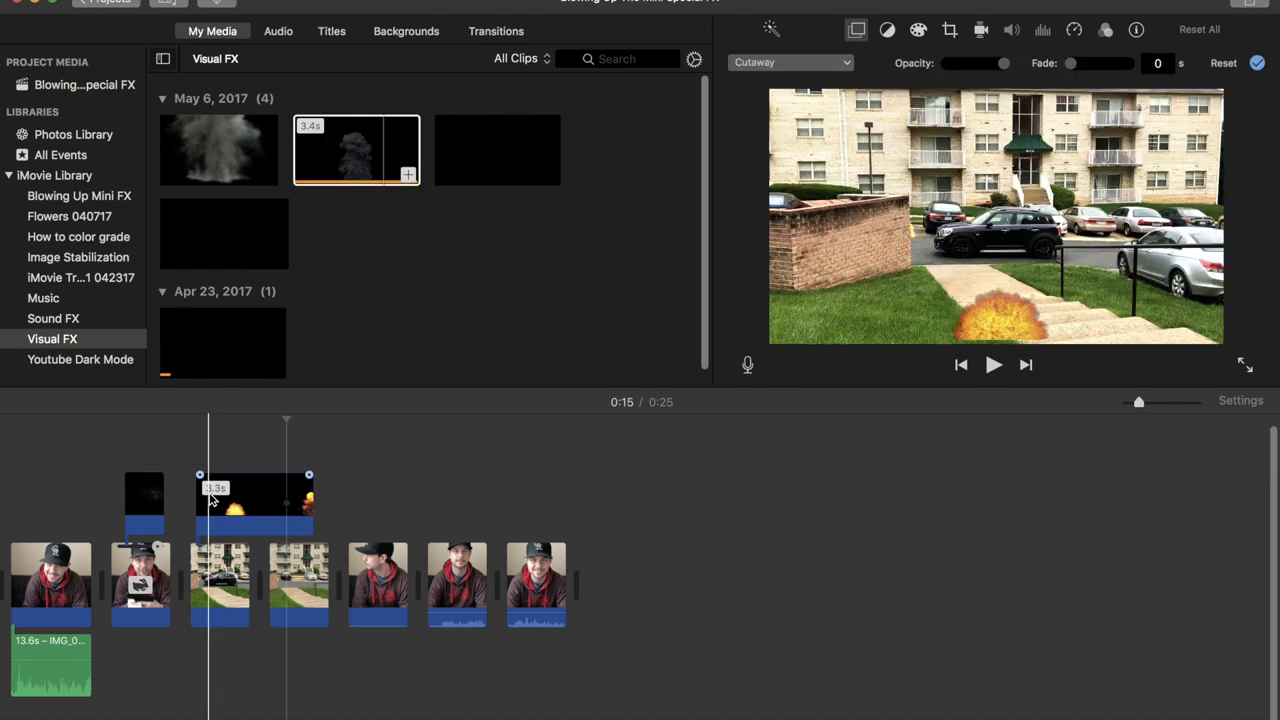
click(255, 503)
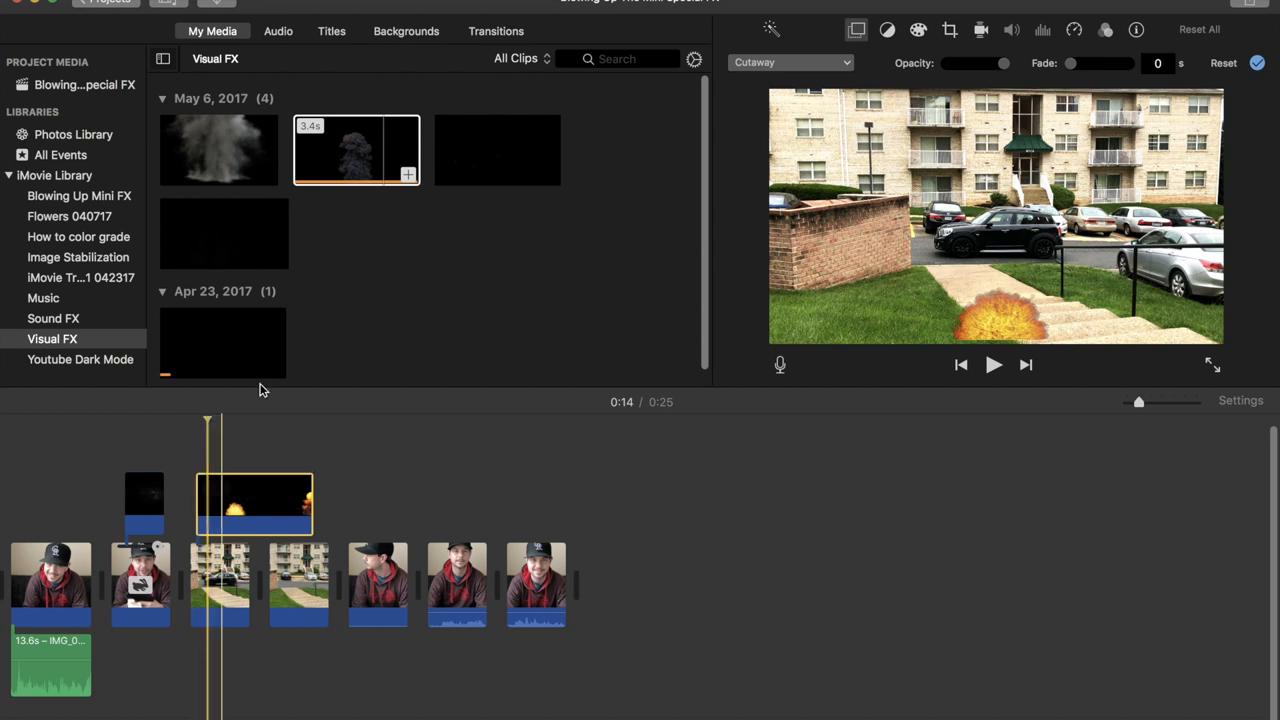
click(790, 62)
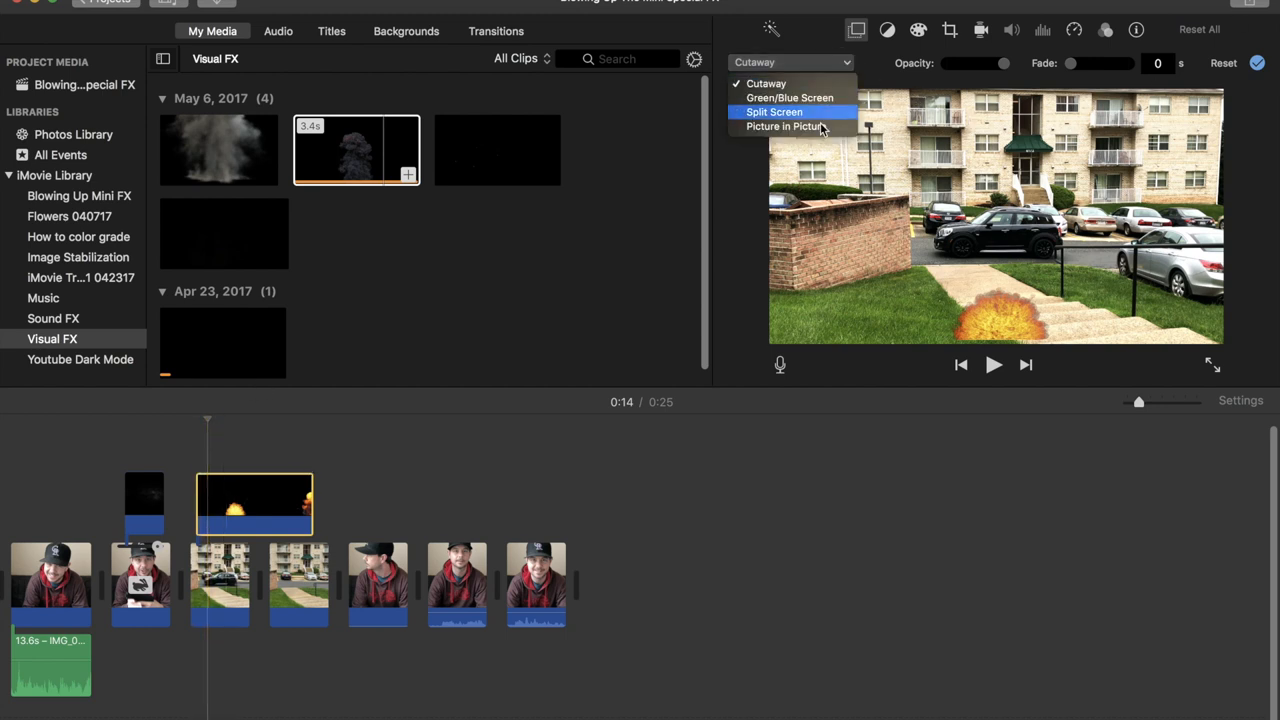
click(786, 127)
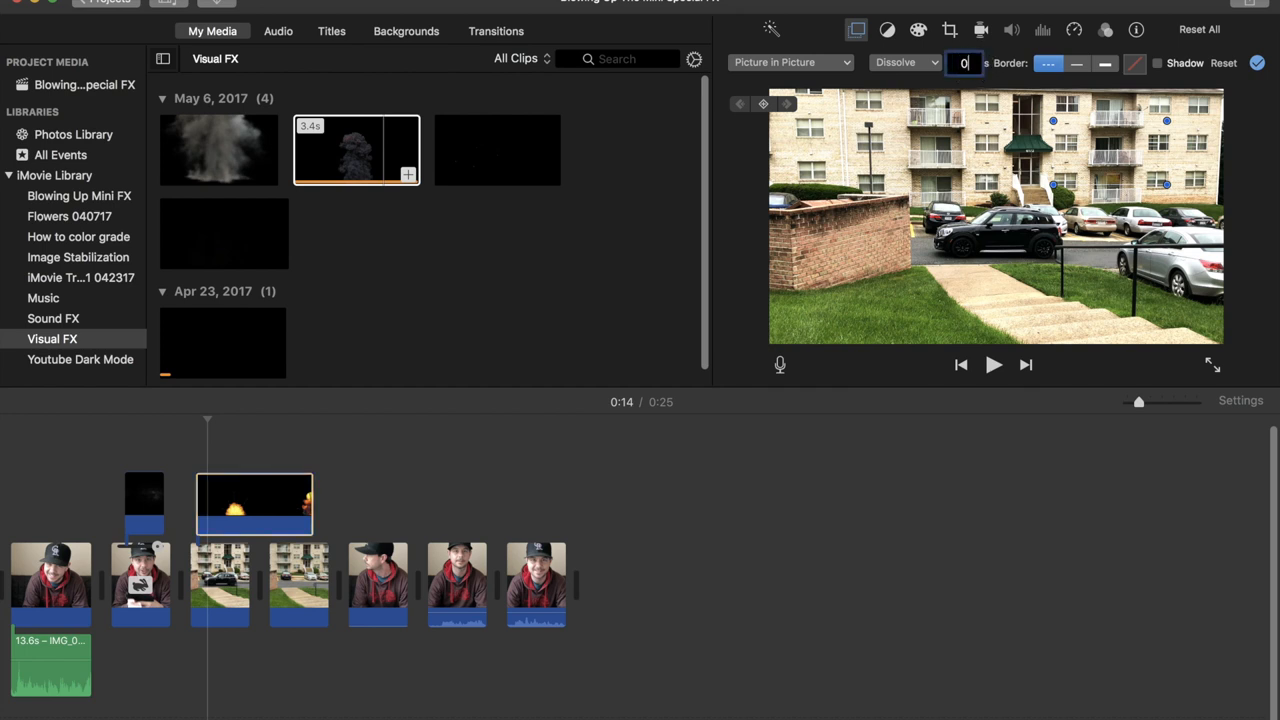
click(1048, 63)
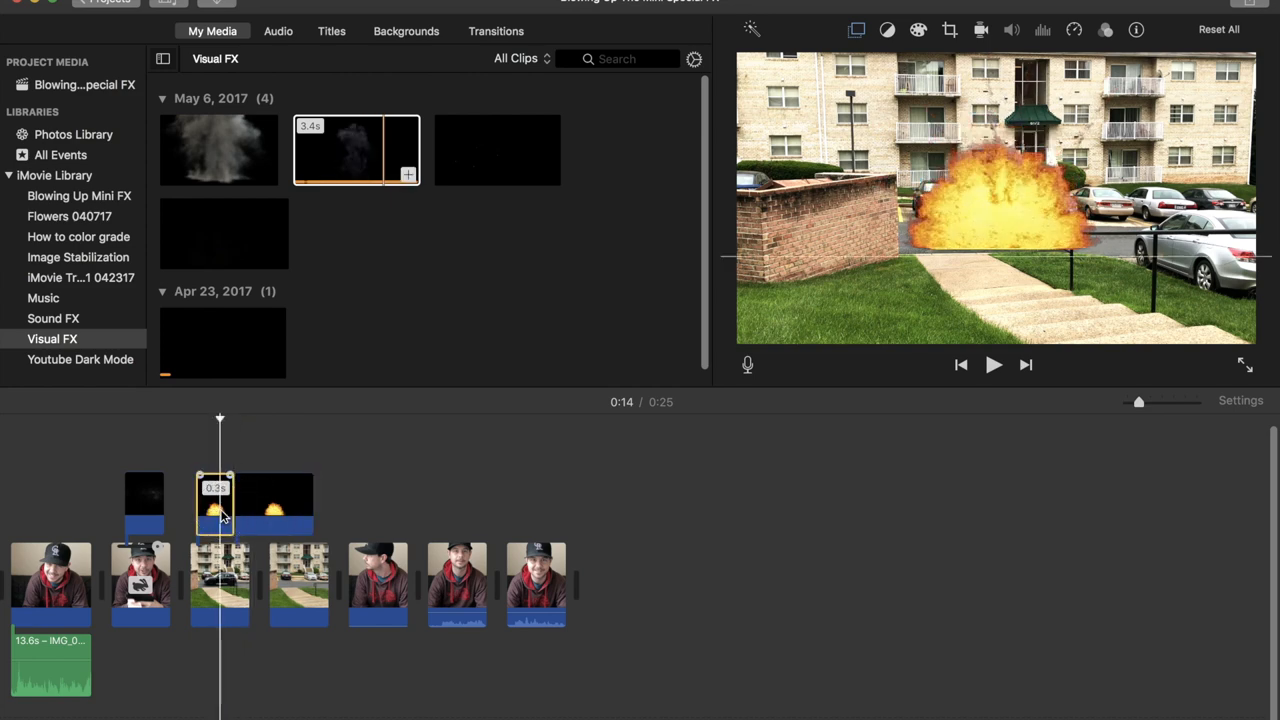
Speed up the fire overlay's short opening piece and preview the explosion.
click(1074, 29)
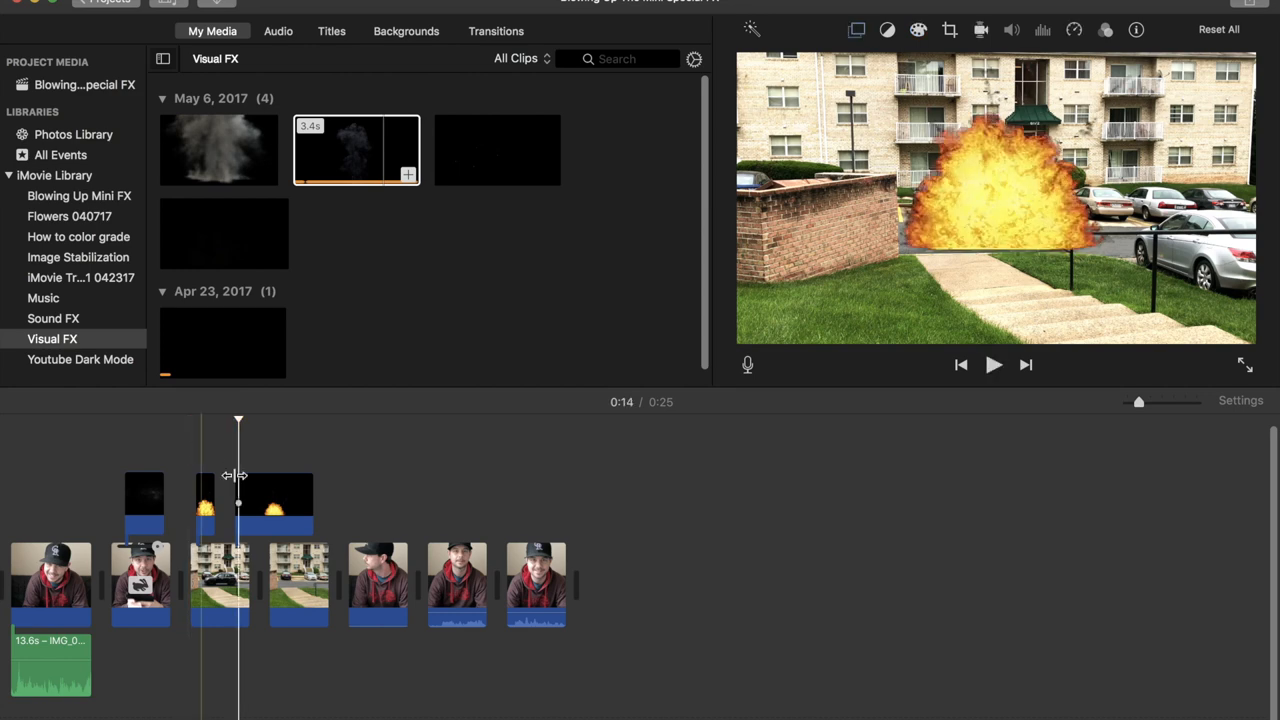
click(248, 510)
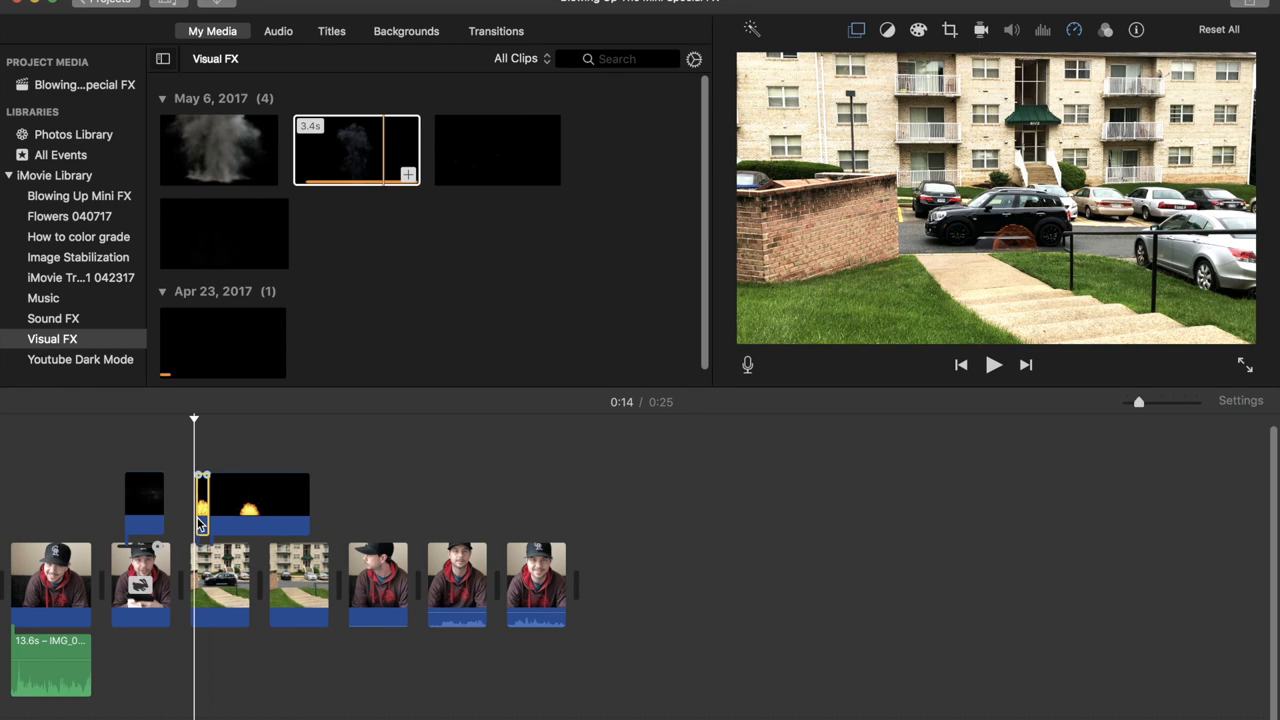
click(993, 364)
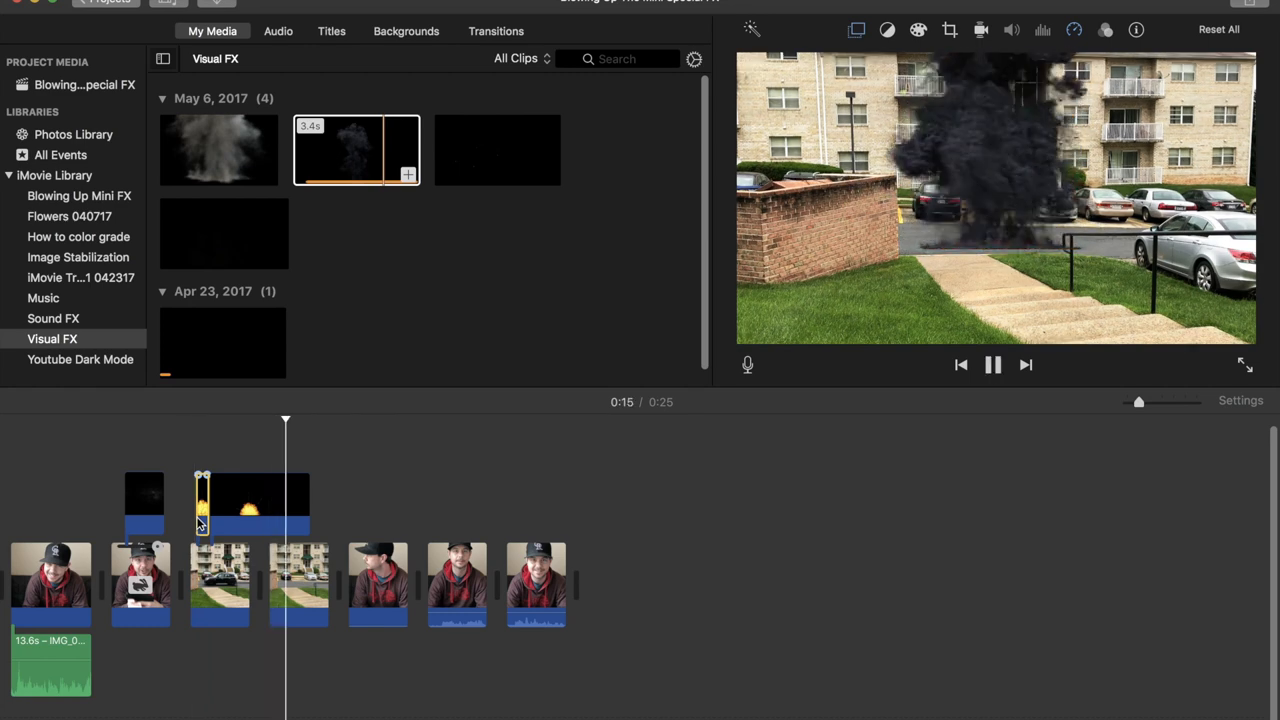
click(993, 364)
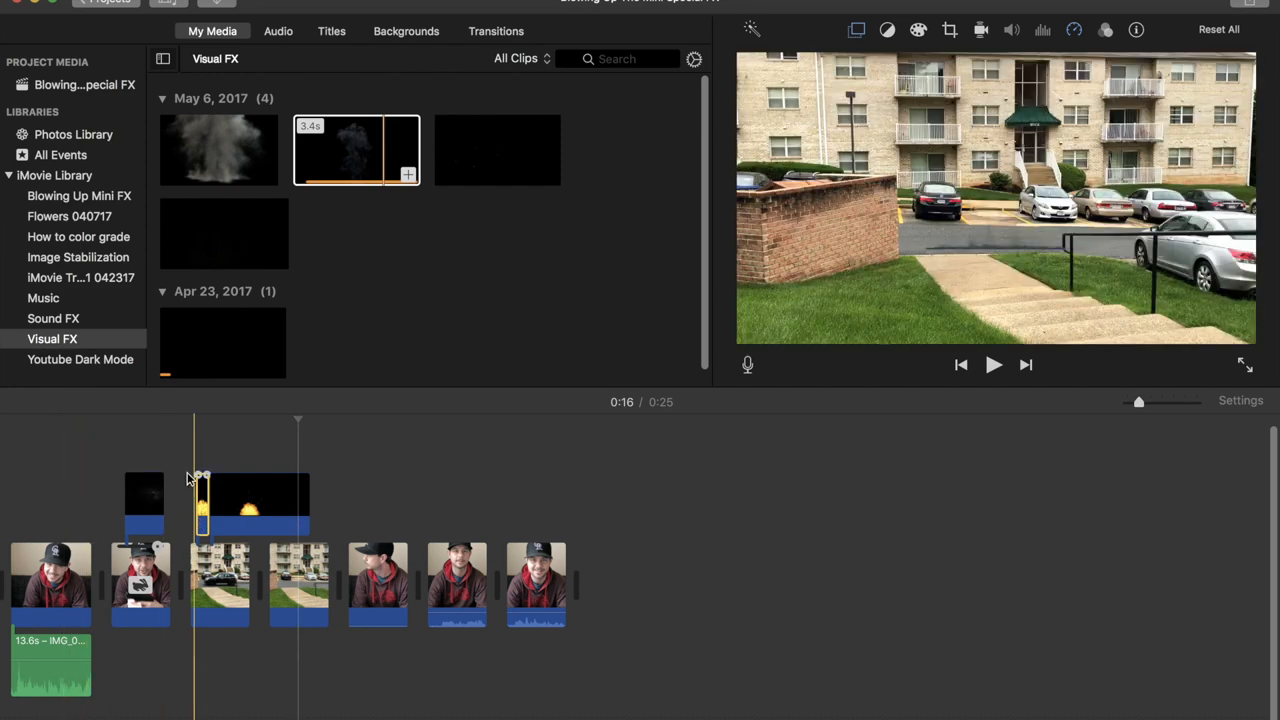
Place the 0.3-second gunshot sound from Sound FX beneath the gunshot clip.
click(53, 318)
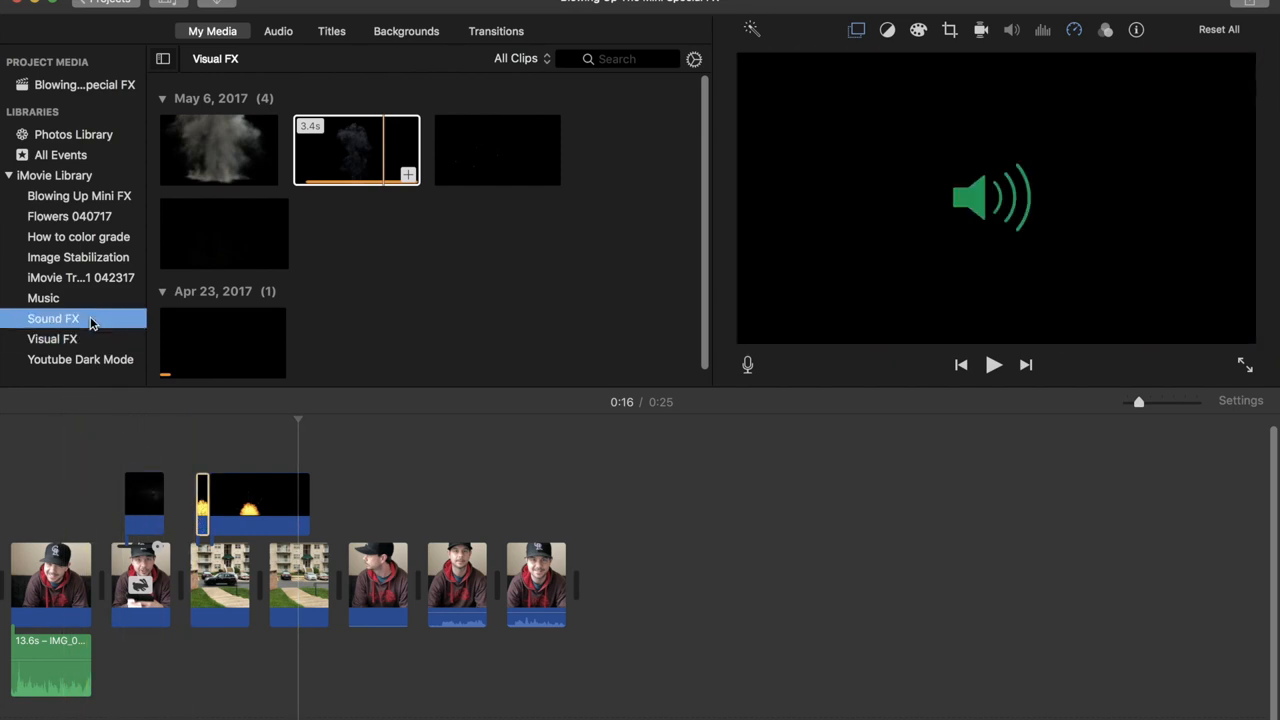
click(53, 318)
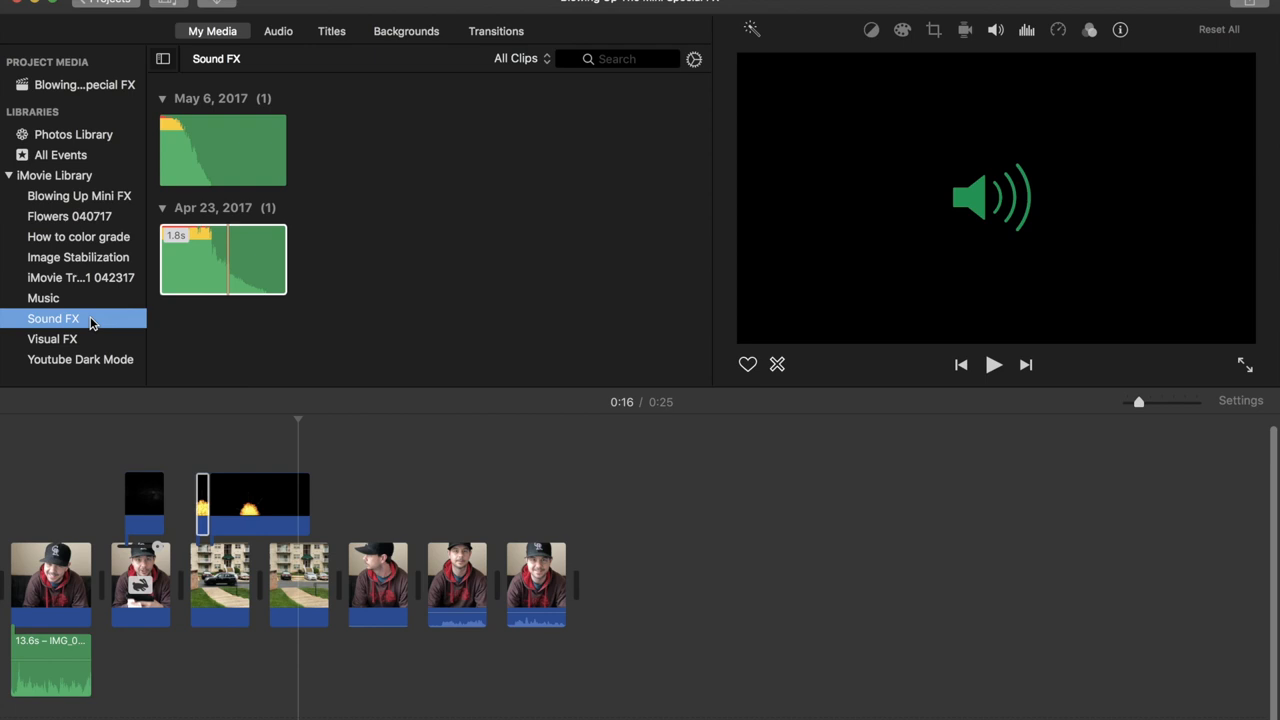
click(222, 260)
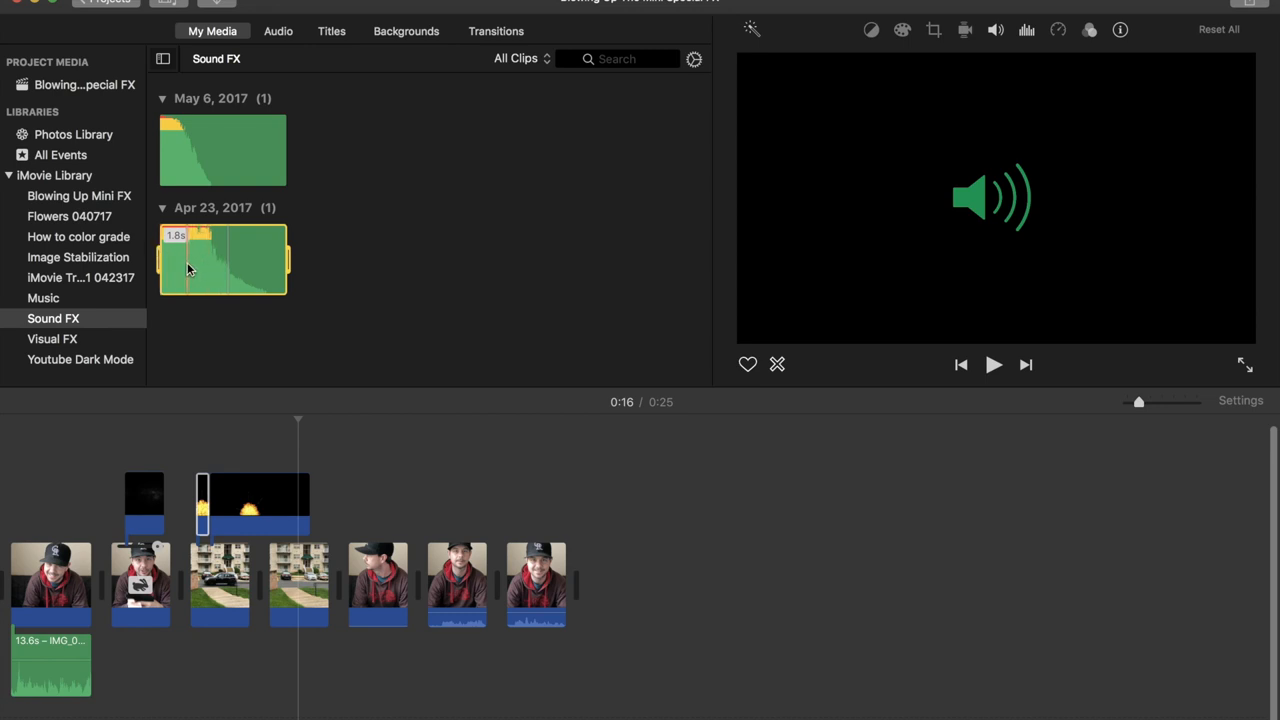
drag(223, 260, 195, 685)
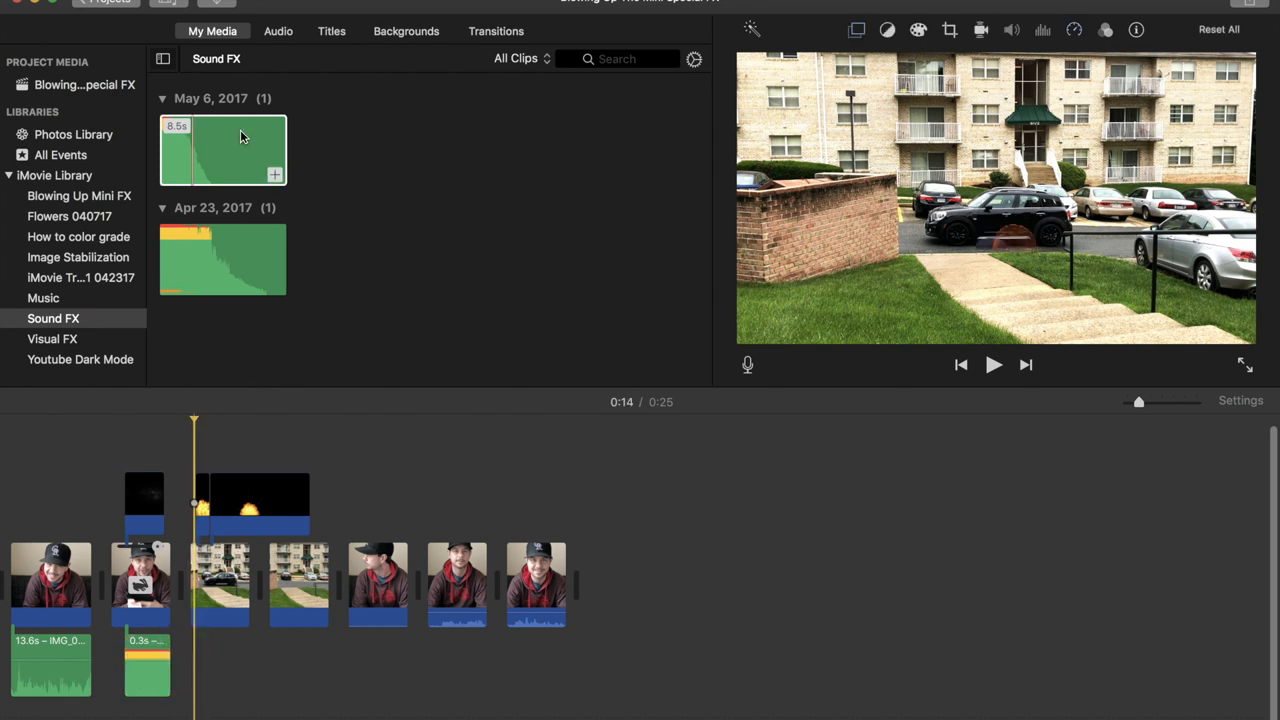
Pick the 4-second Boom explosion sound, then select the opening talking-head clip.
click(222, 150)
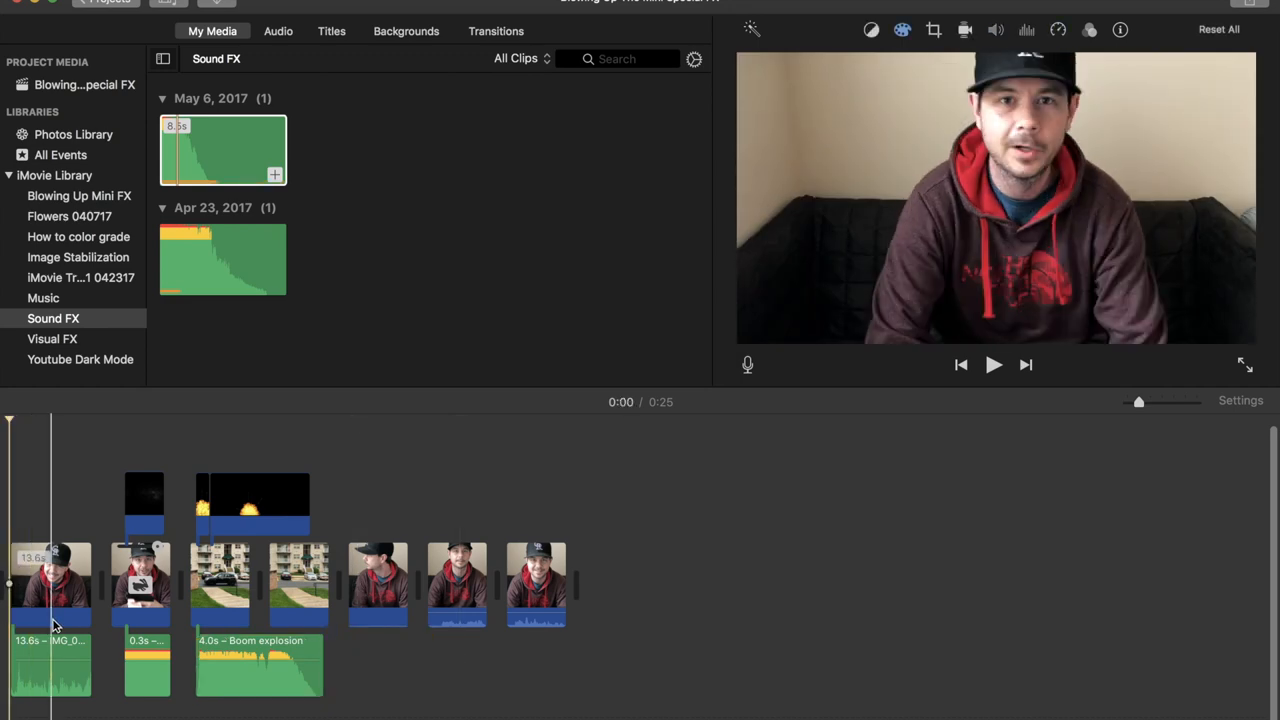
click(50, 585)
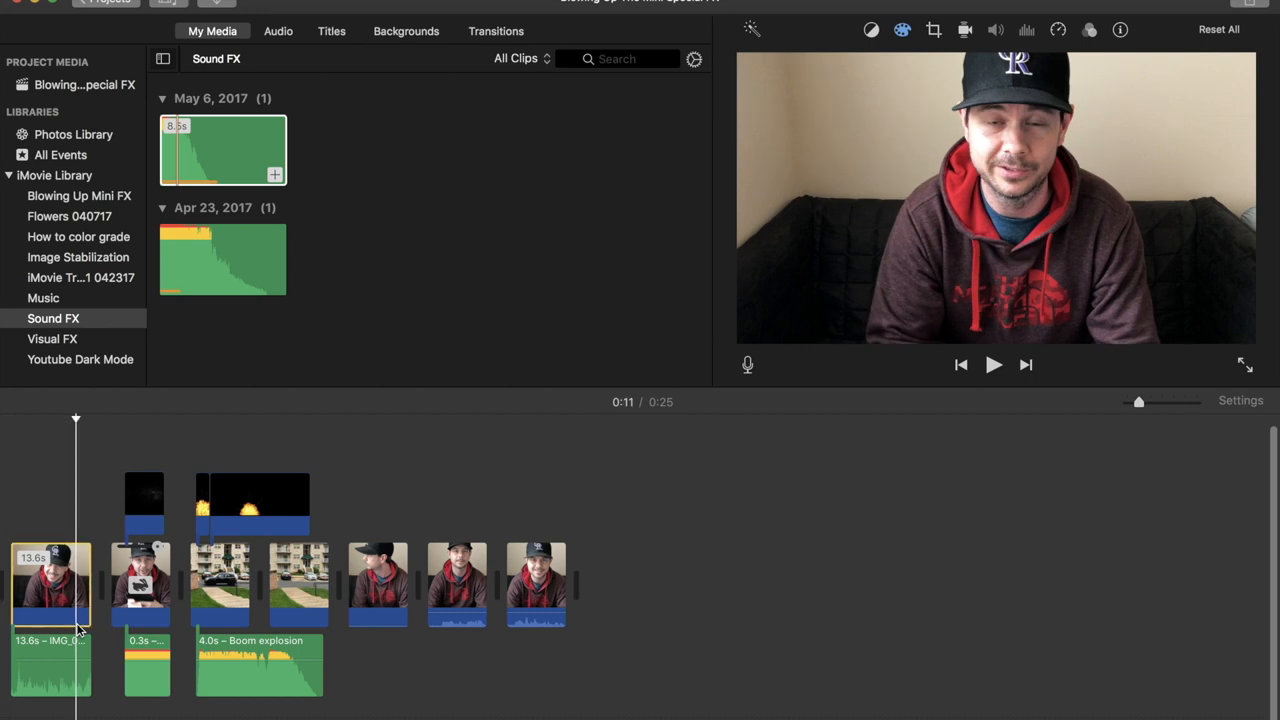